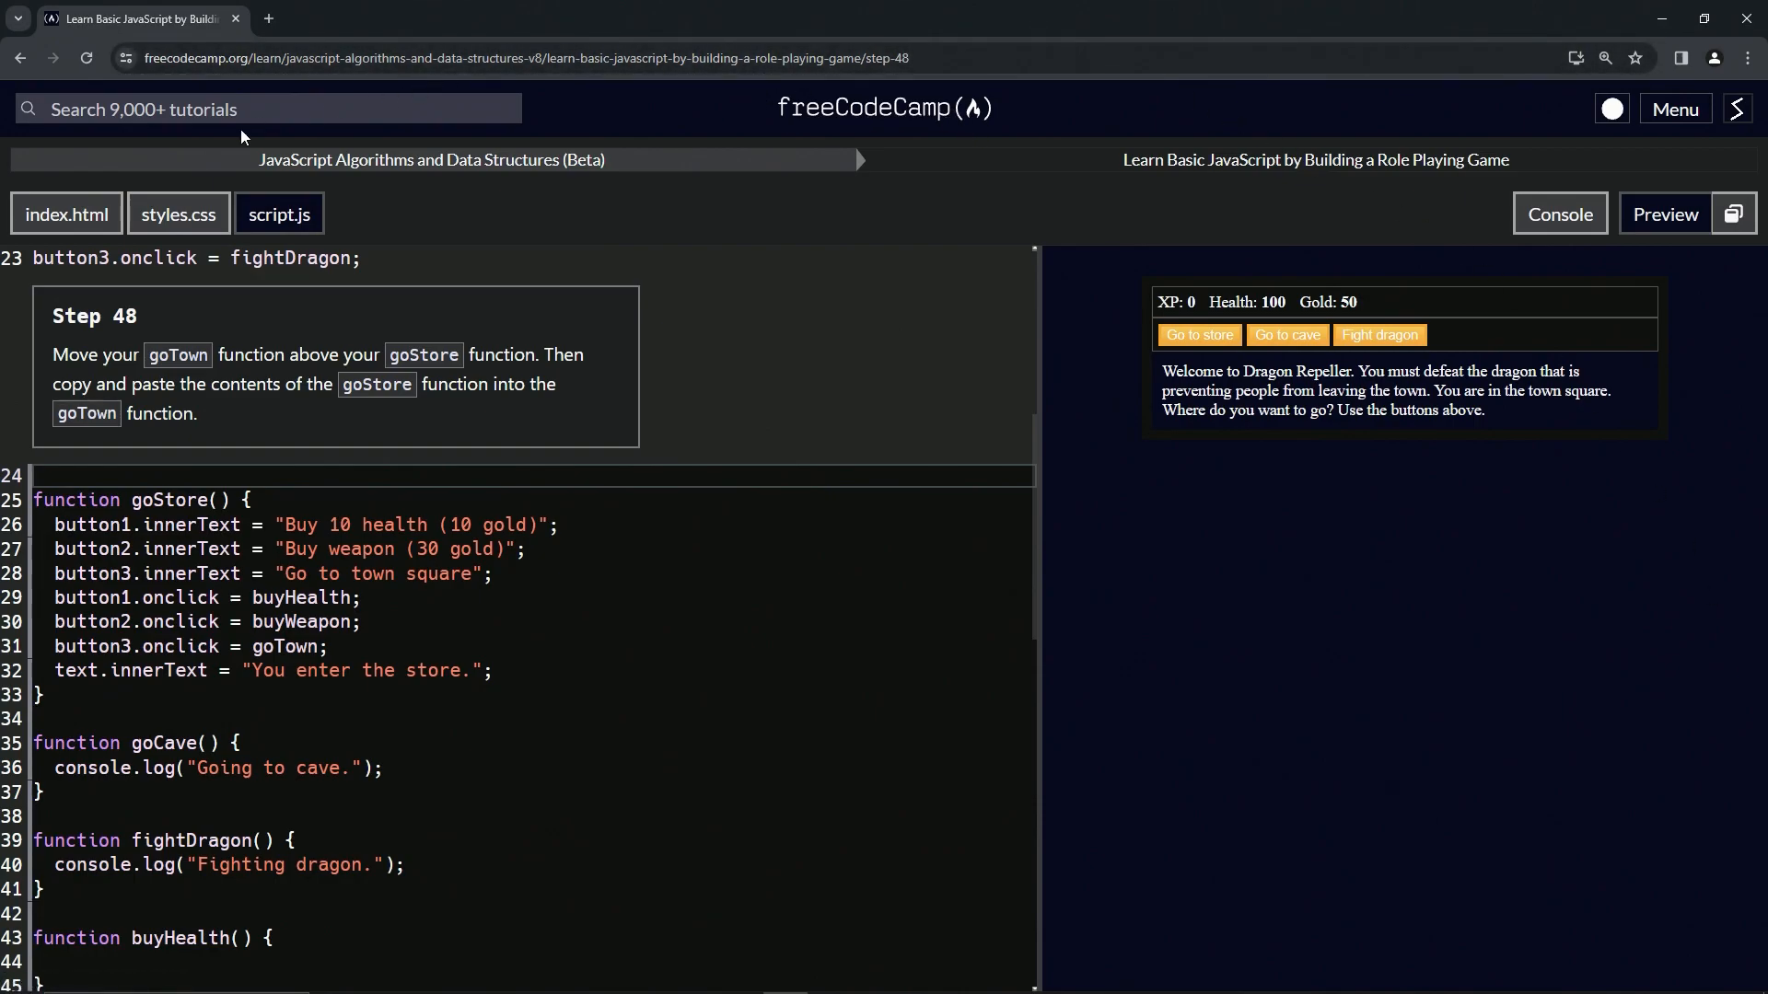
mouse_move(580, 186)
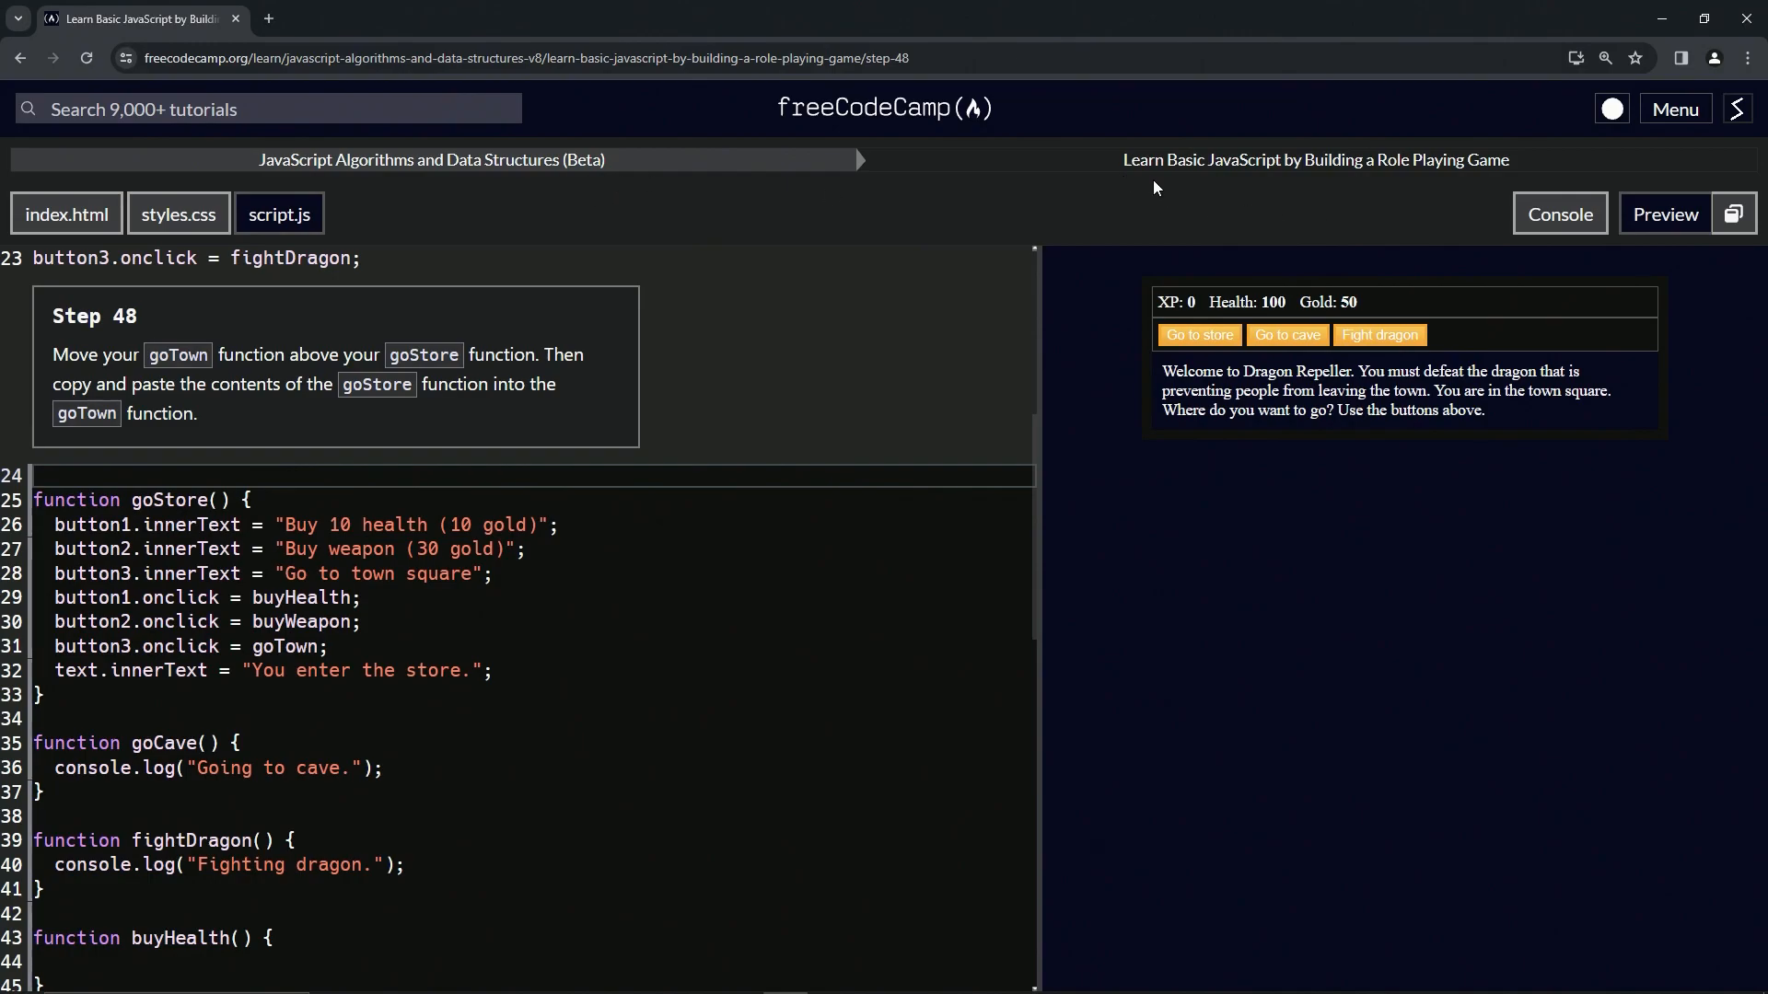
mouse_move(1488, 188)
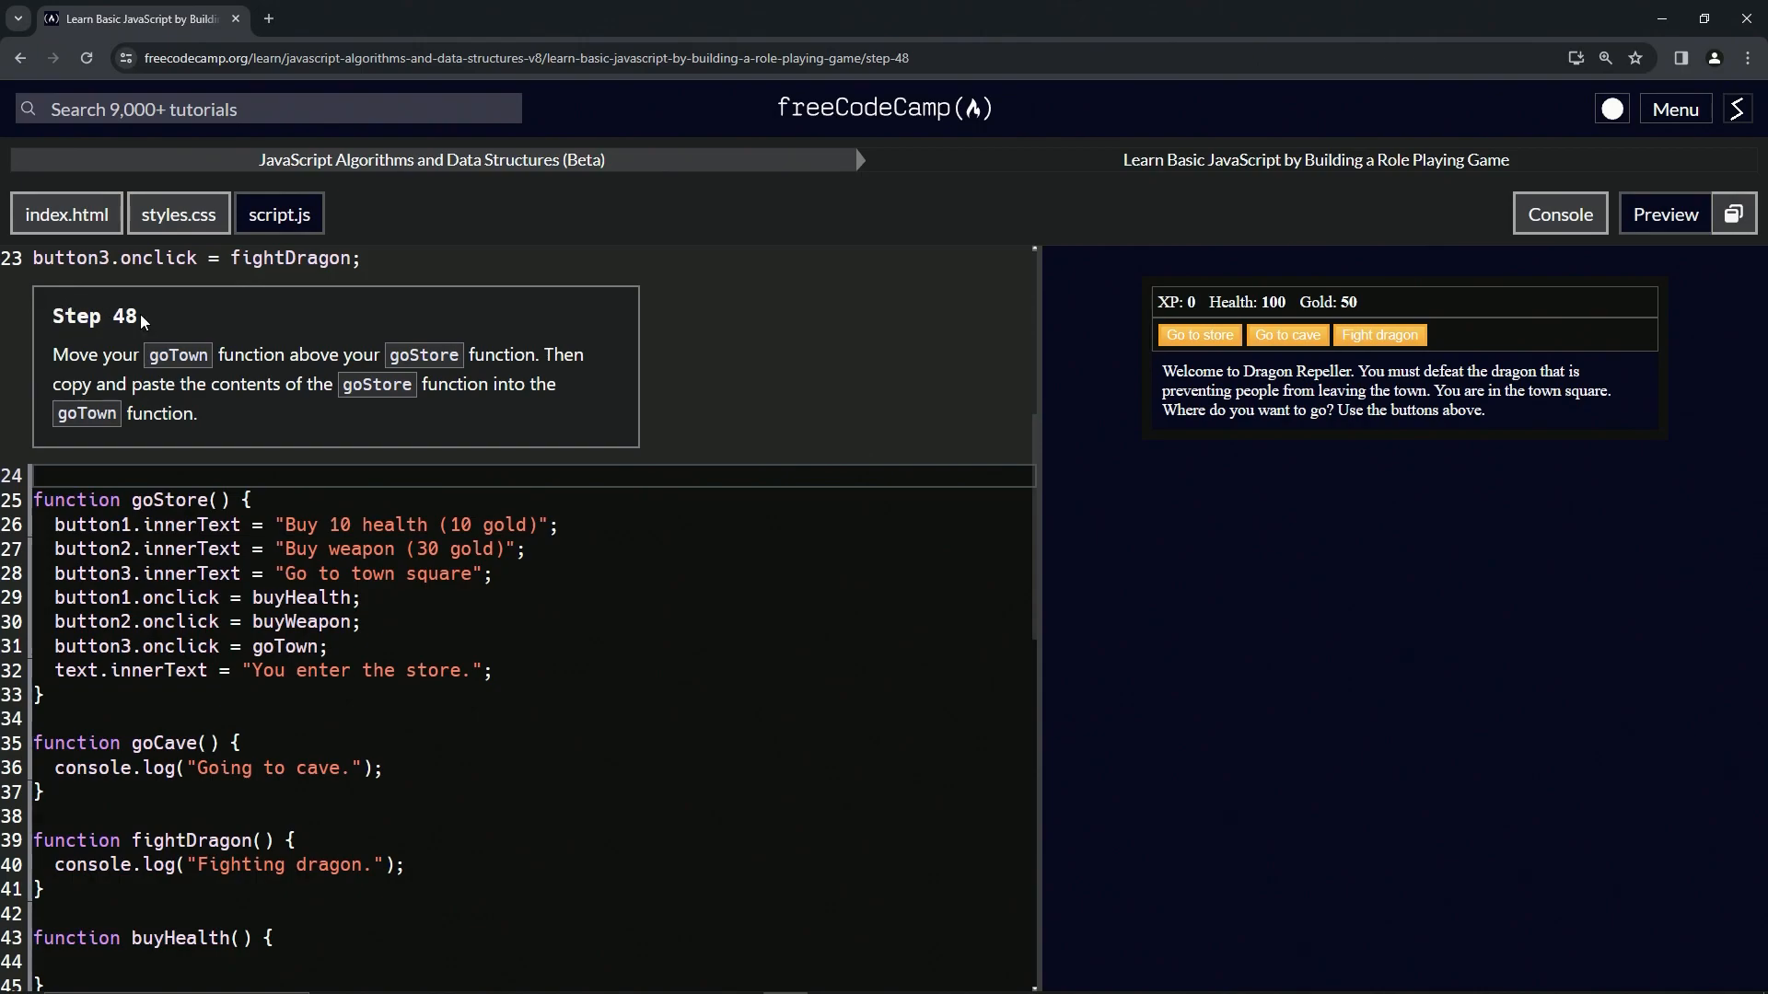
mouse_move(77, 350)
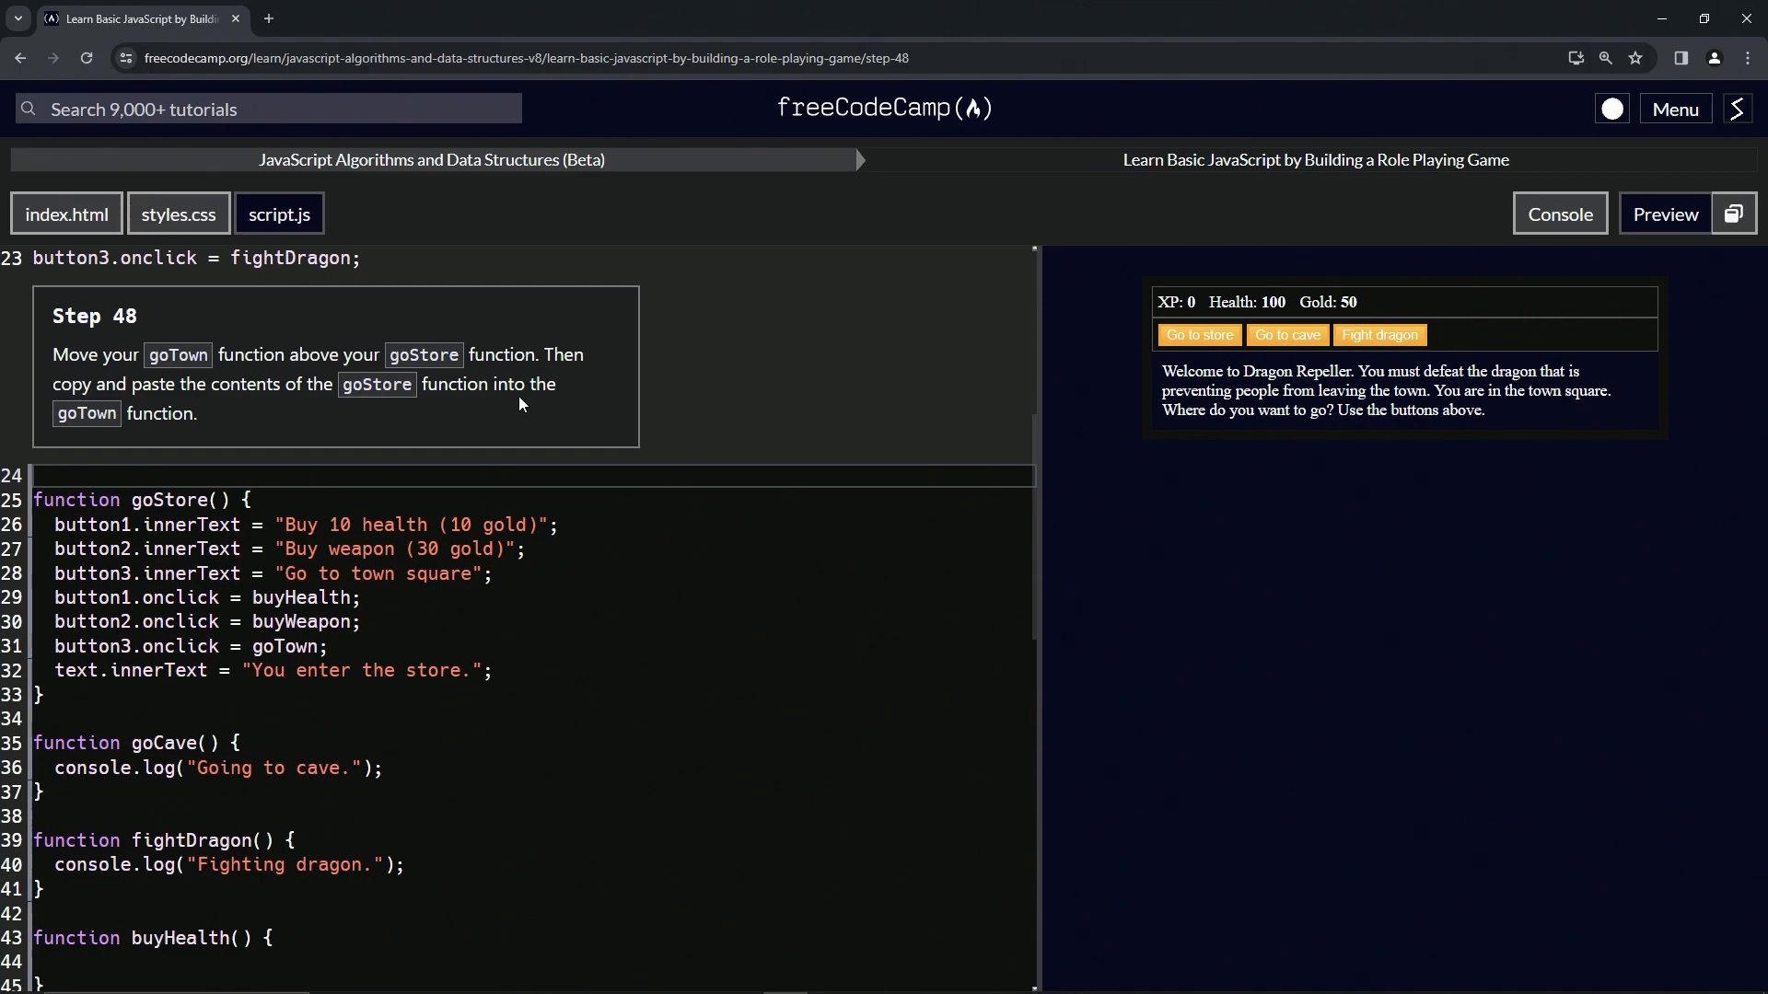
mouse_move(213, 415)
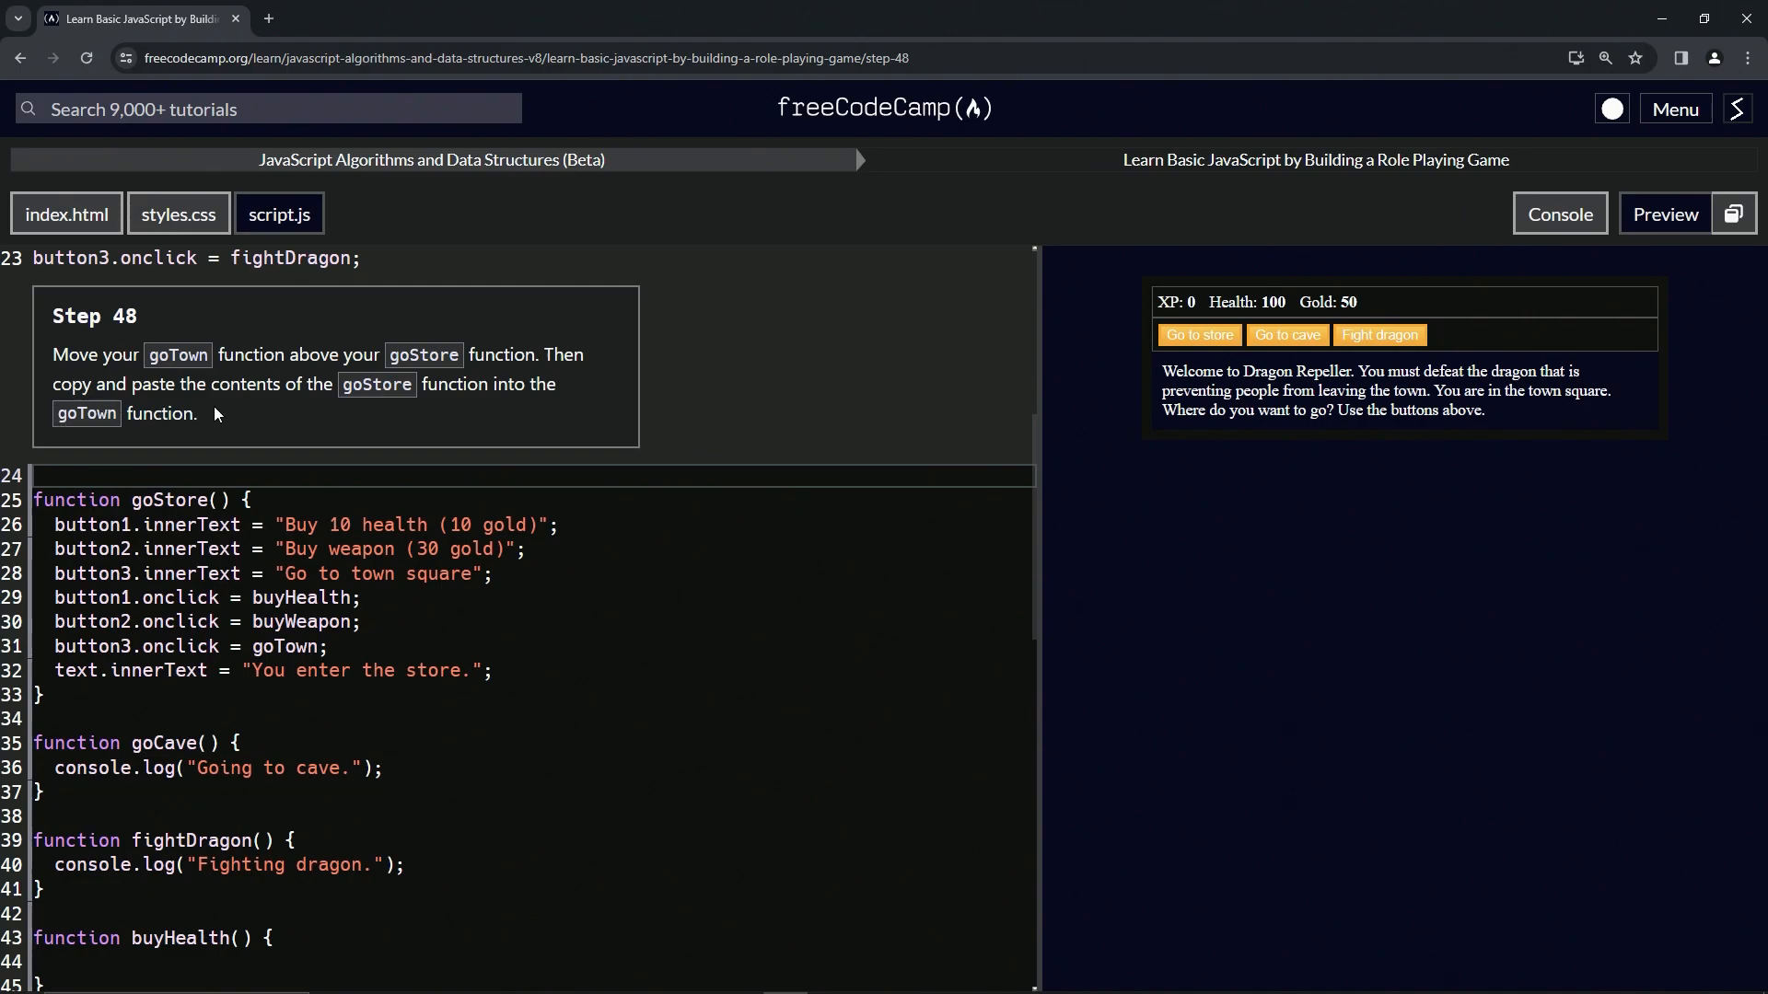
mouse_move(330, 425)
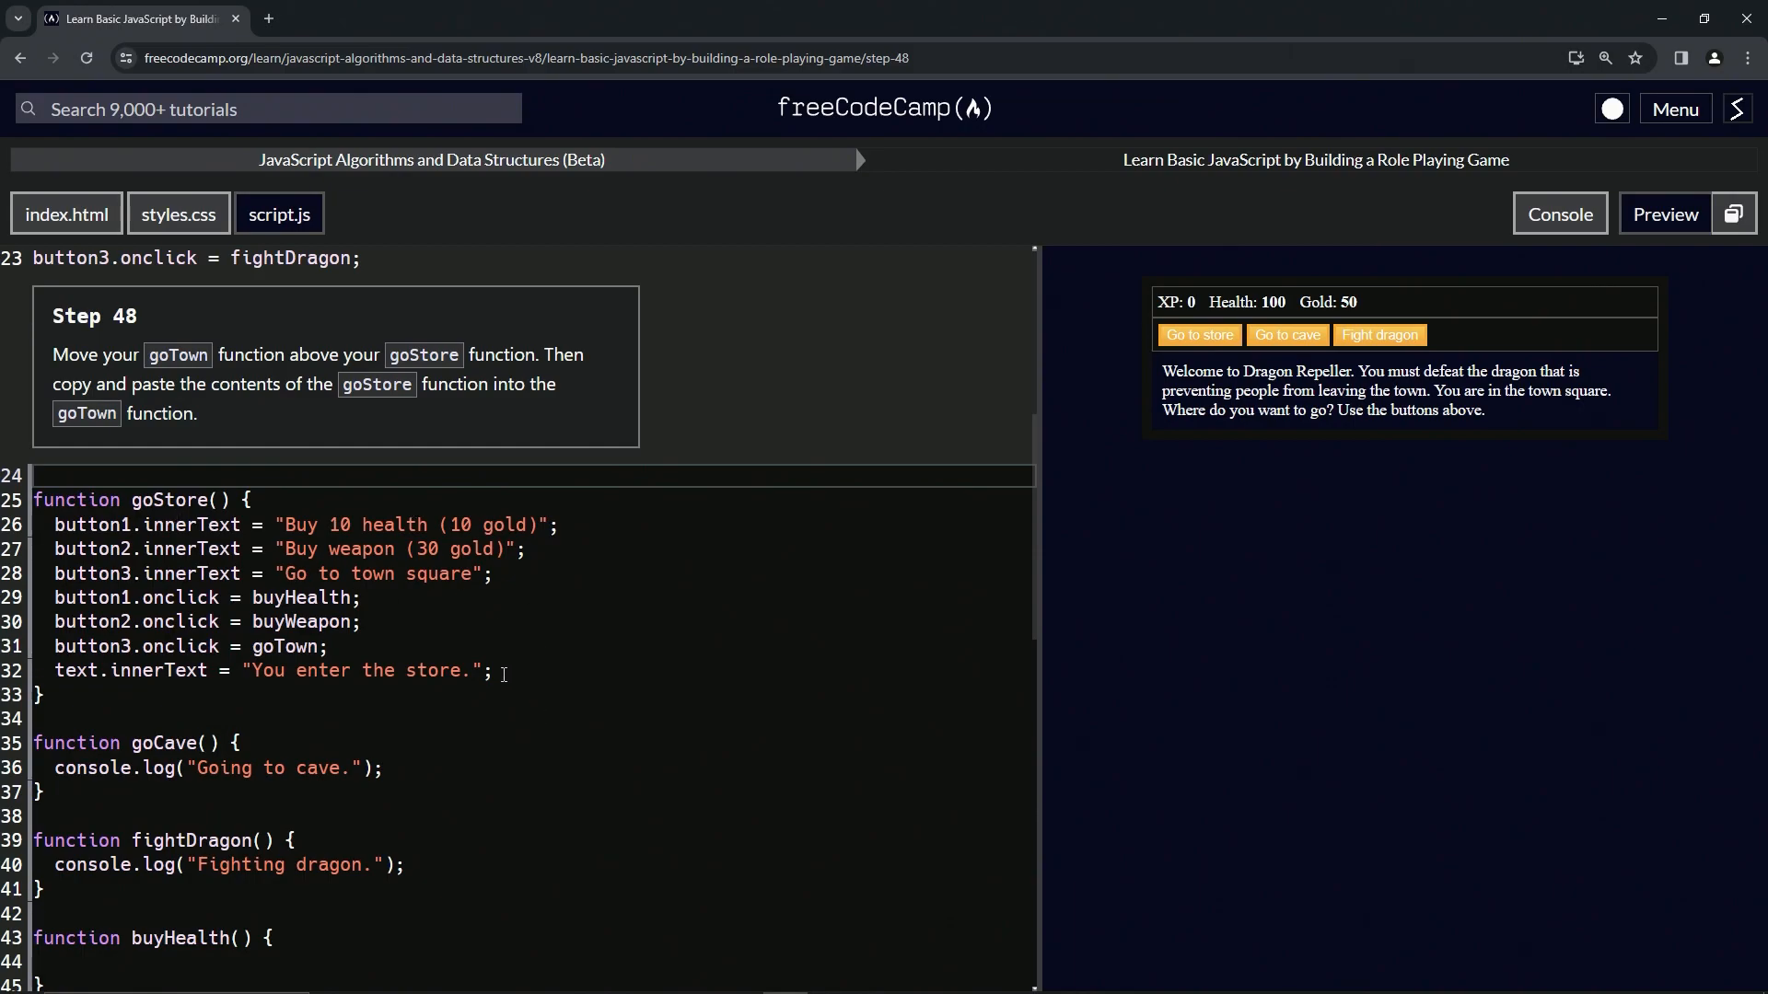
- Copy goStore's store code into a goTown function placed above goStore
drag(96, 525, 490, 670)
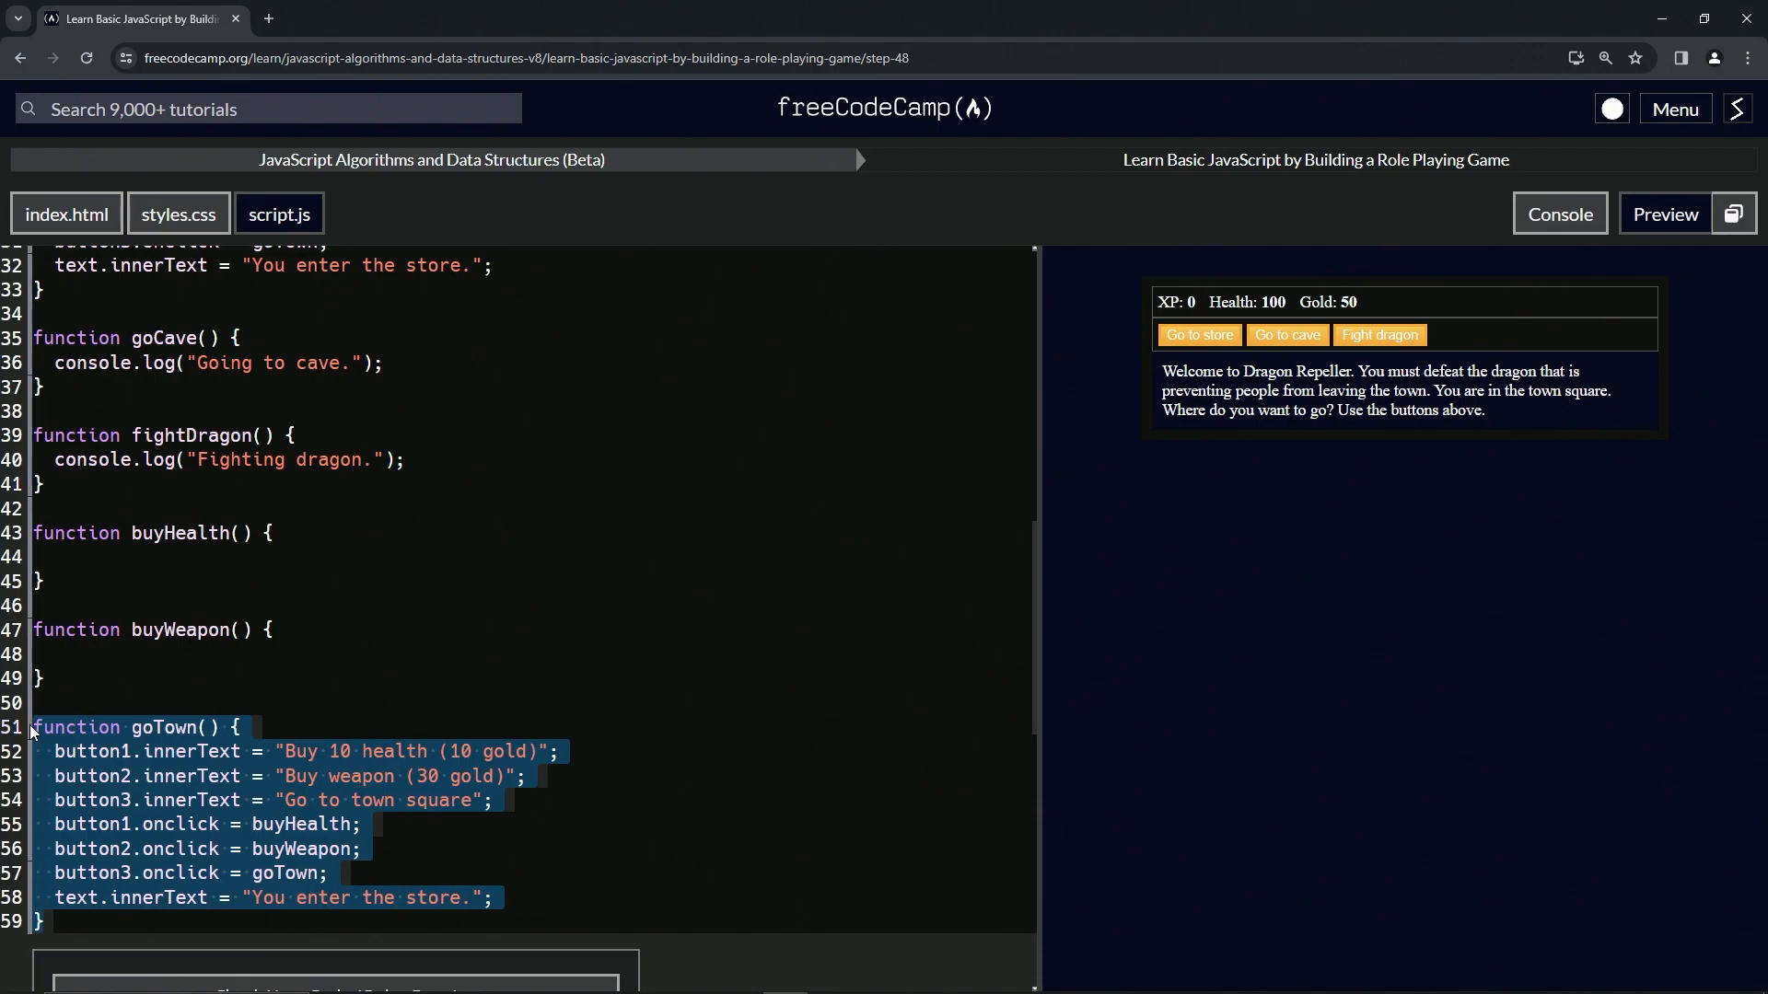
key(Delete)
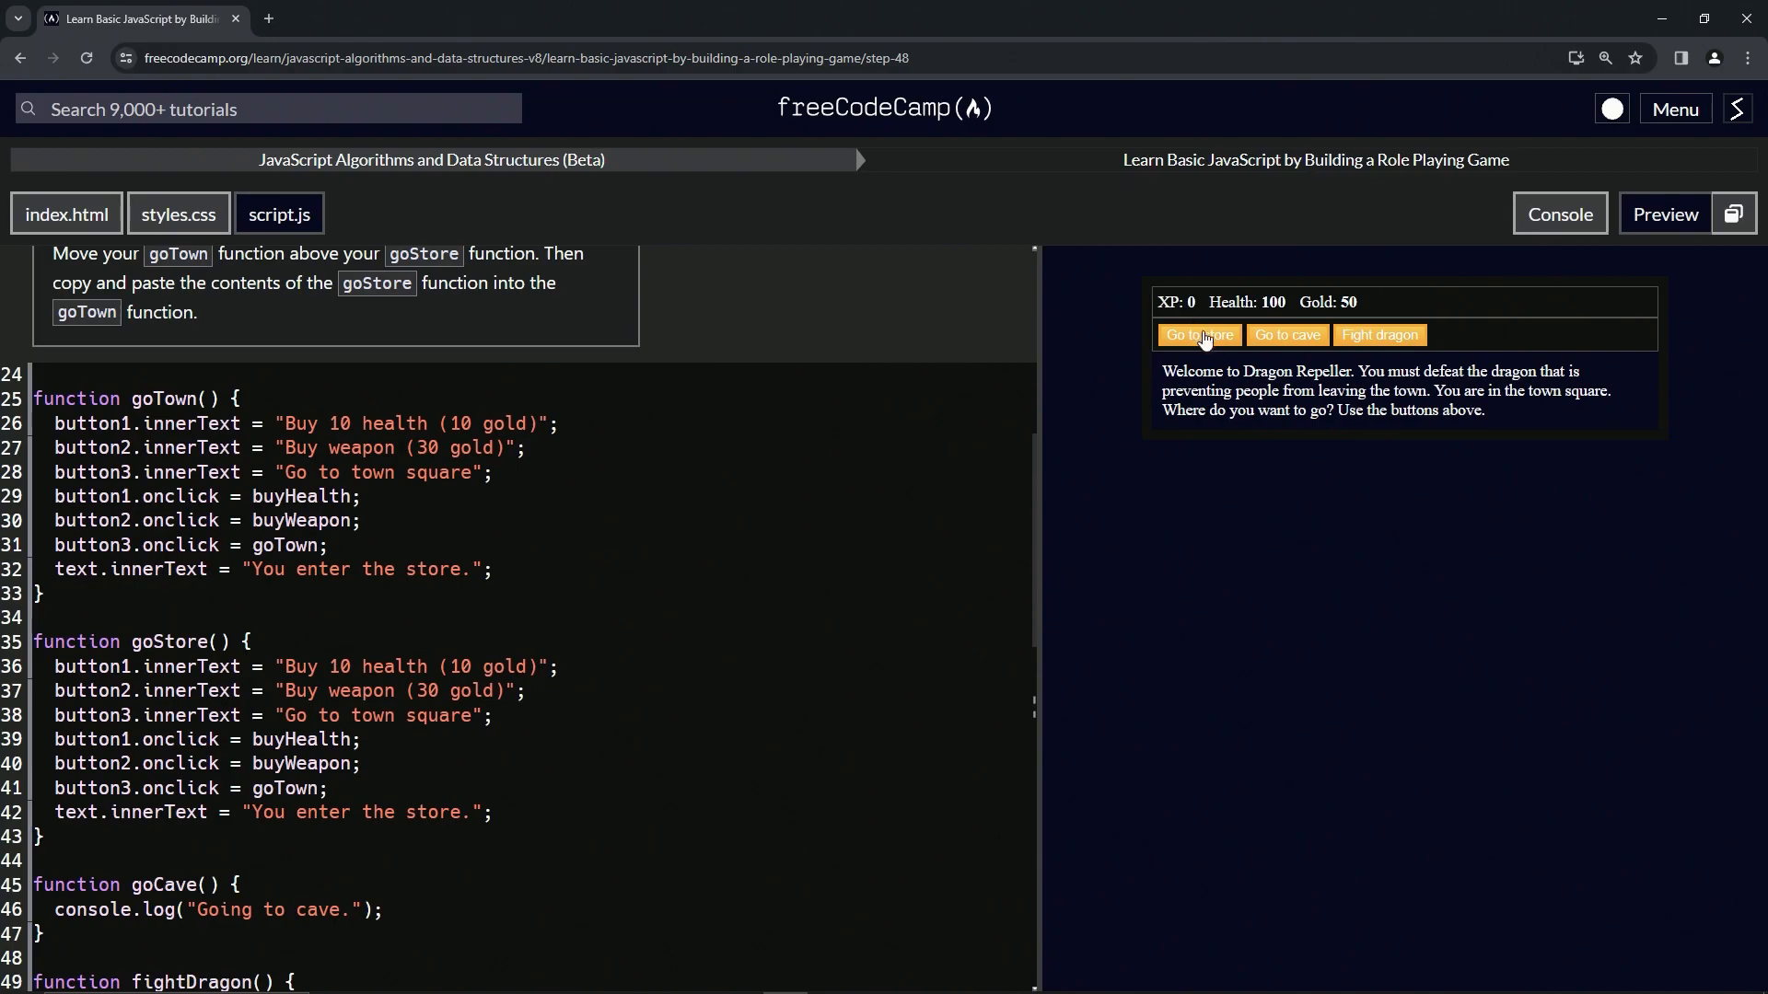
- Enter the store in the preview to see 'You enter the store.' with its buttons
click(1198, 335)
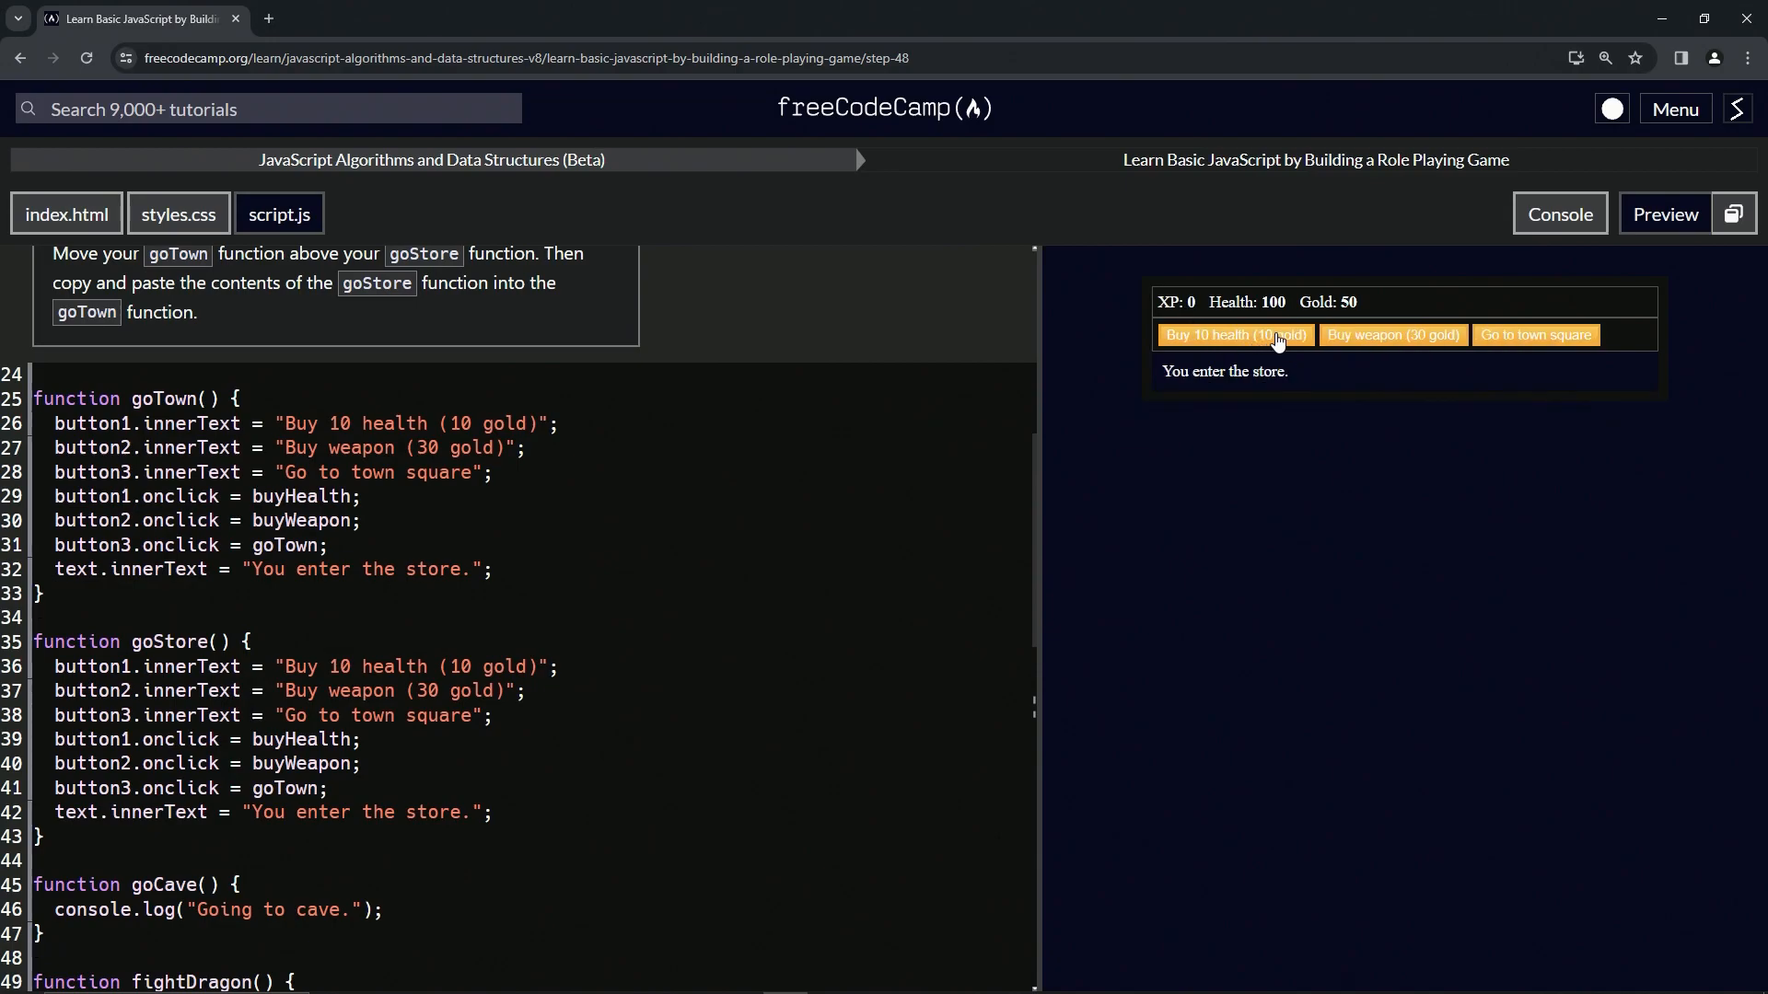
mouse_move(1543, 345)
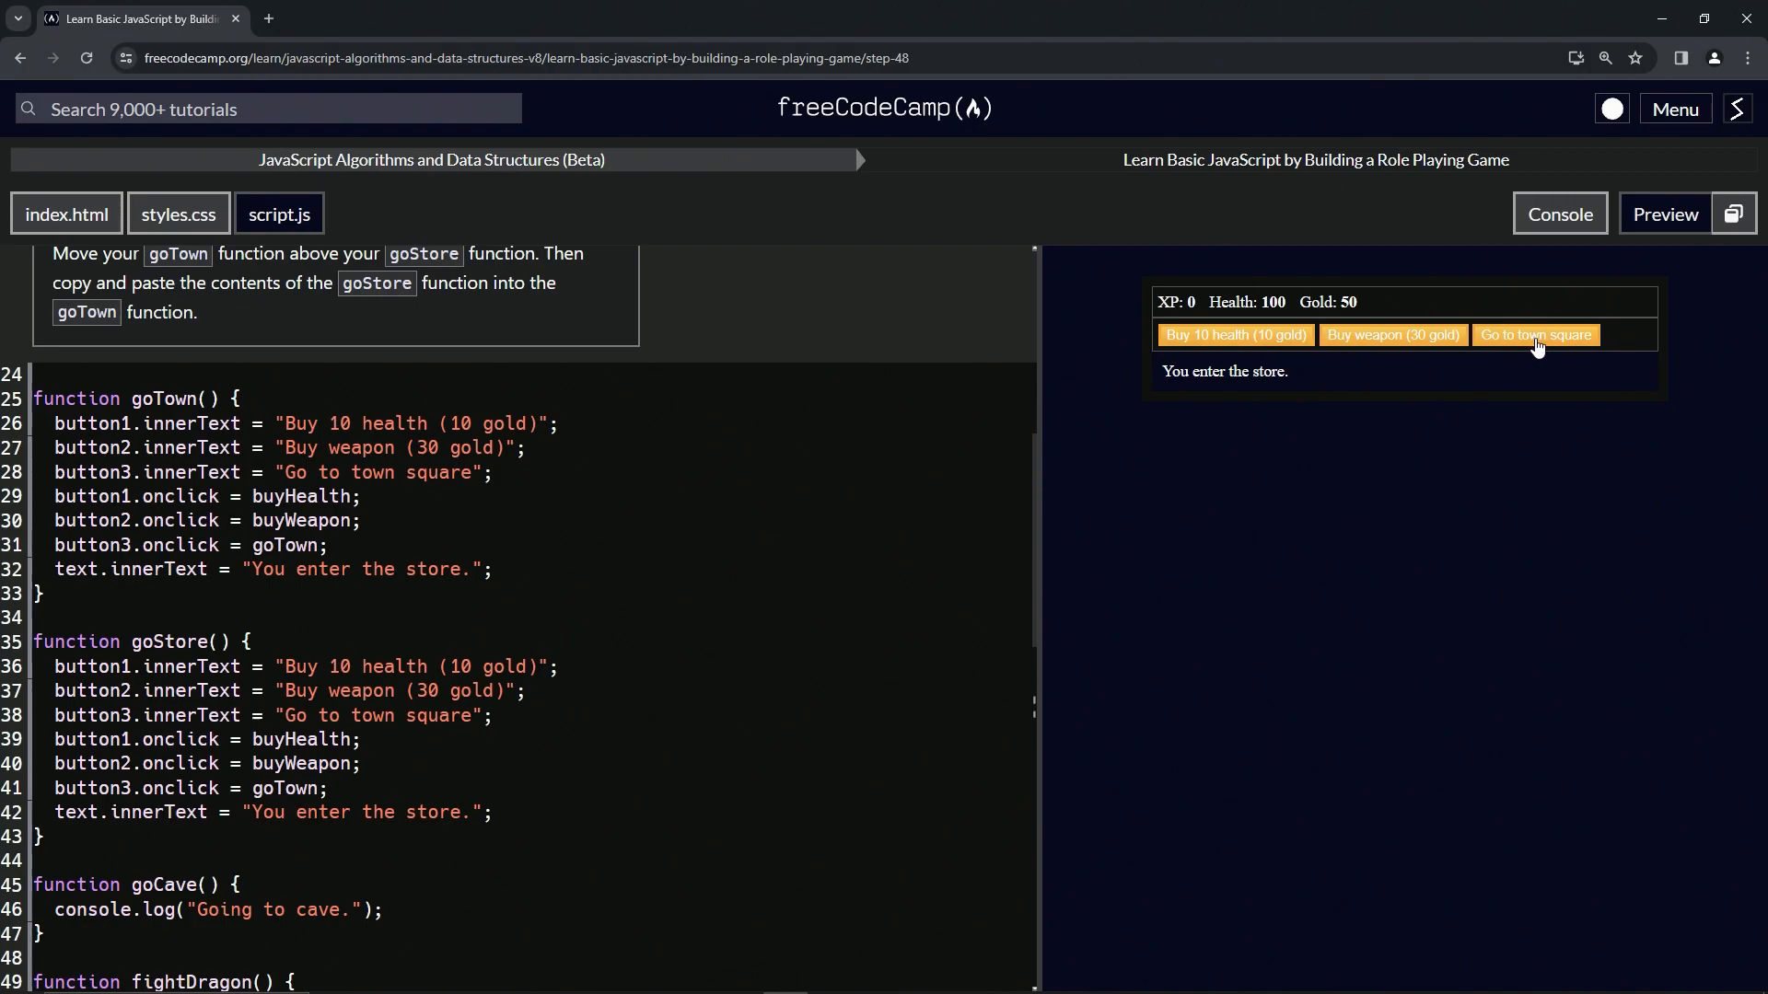
mouse_move(280, 577)
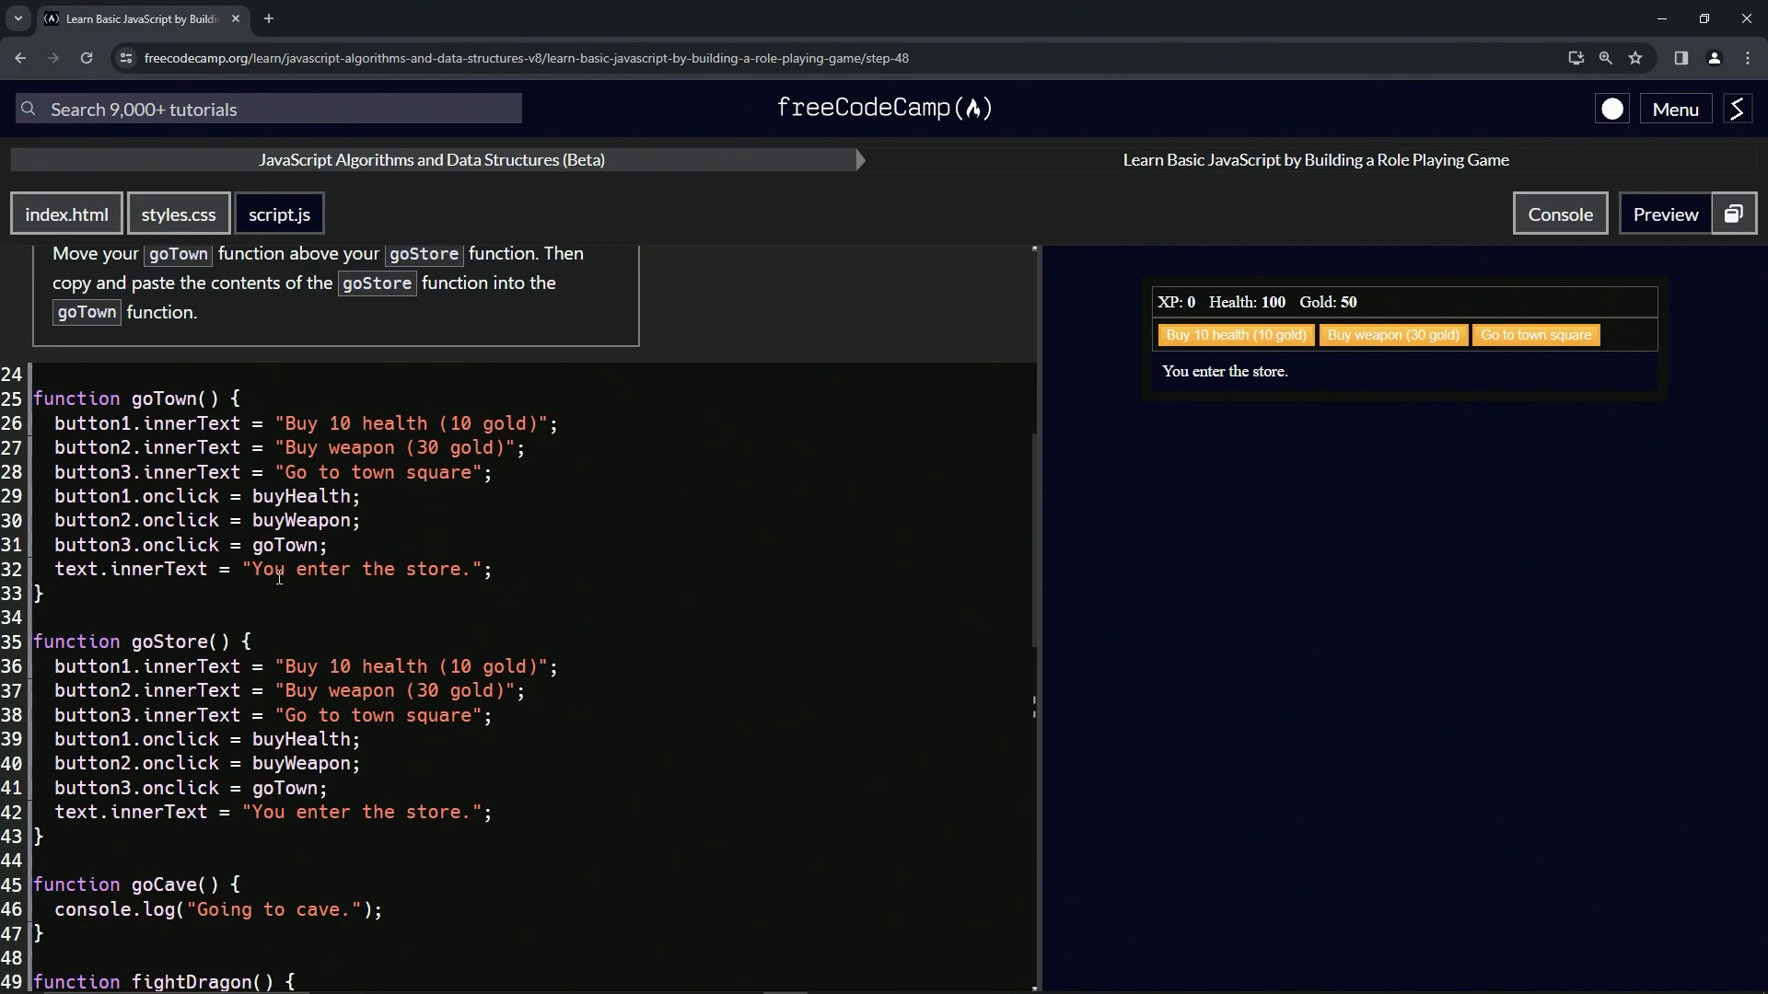
scroll(down, 3)
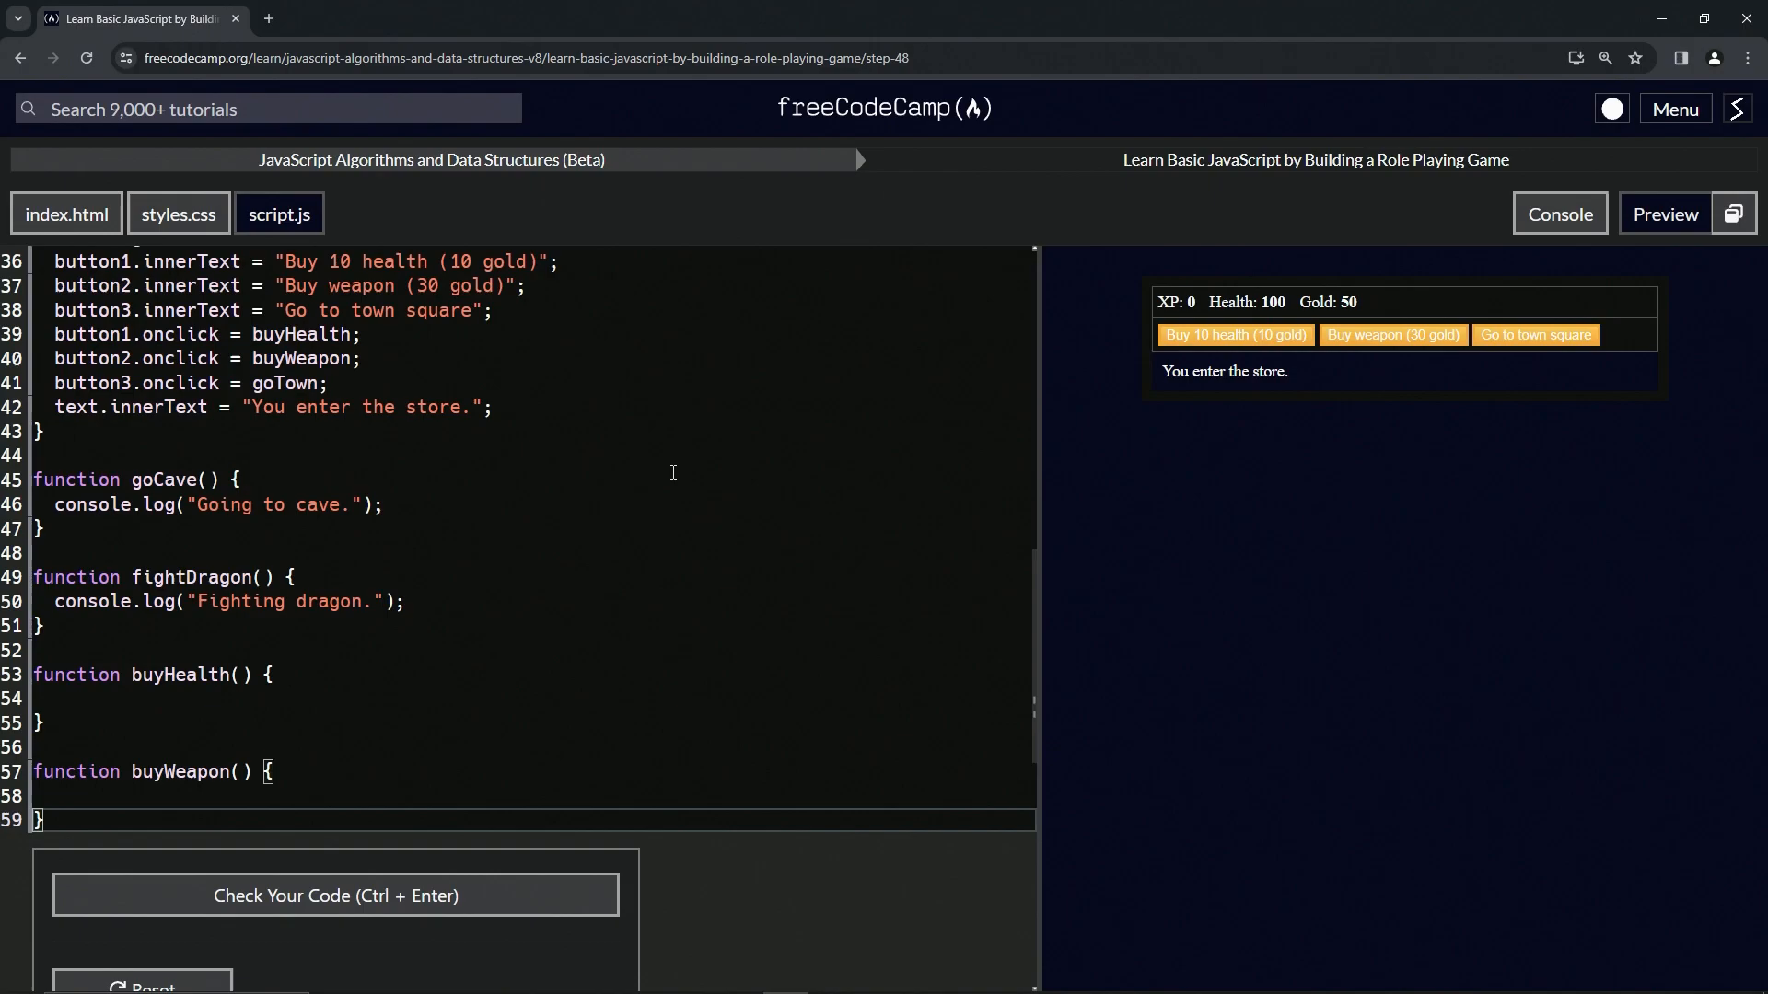
- Pass the step 48 code check and submit it to reach step 49
click(335, 895)
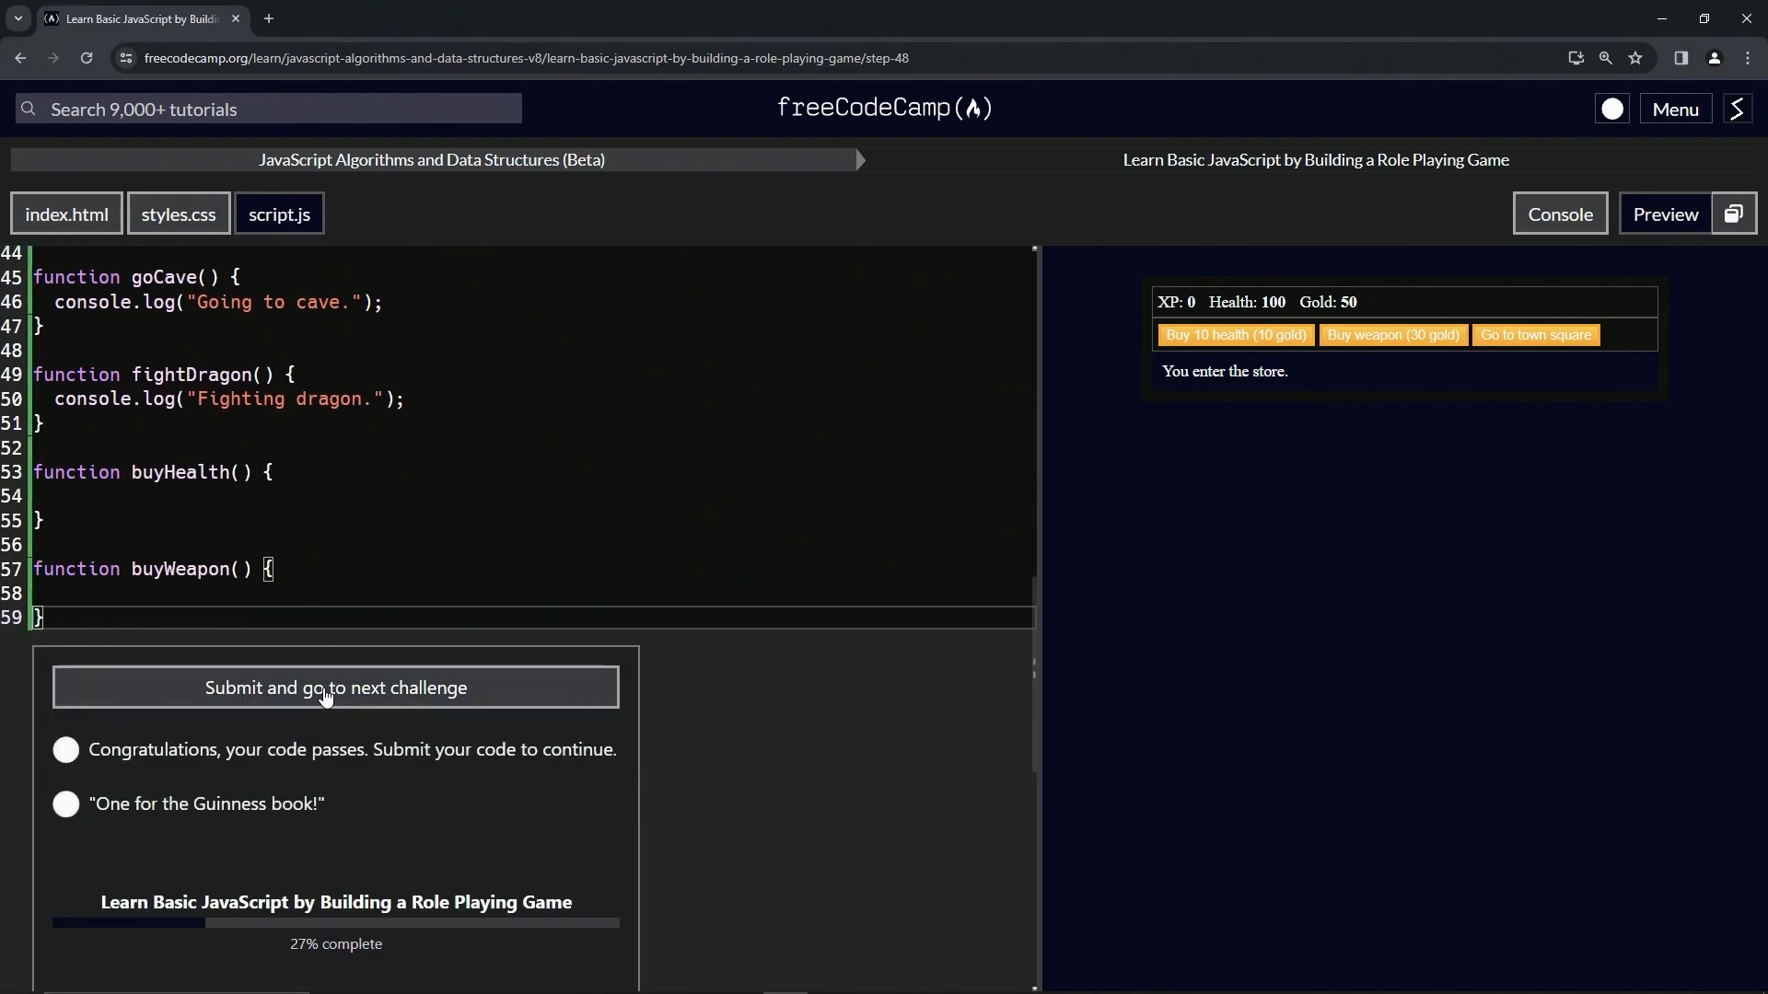
click(335, 687)
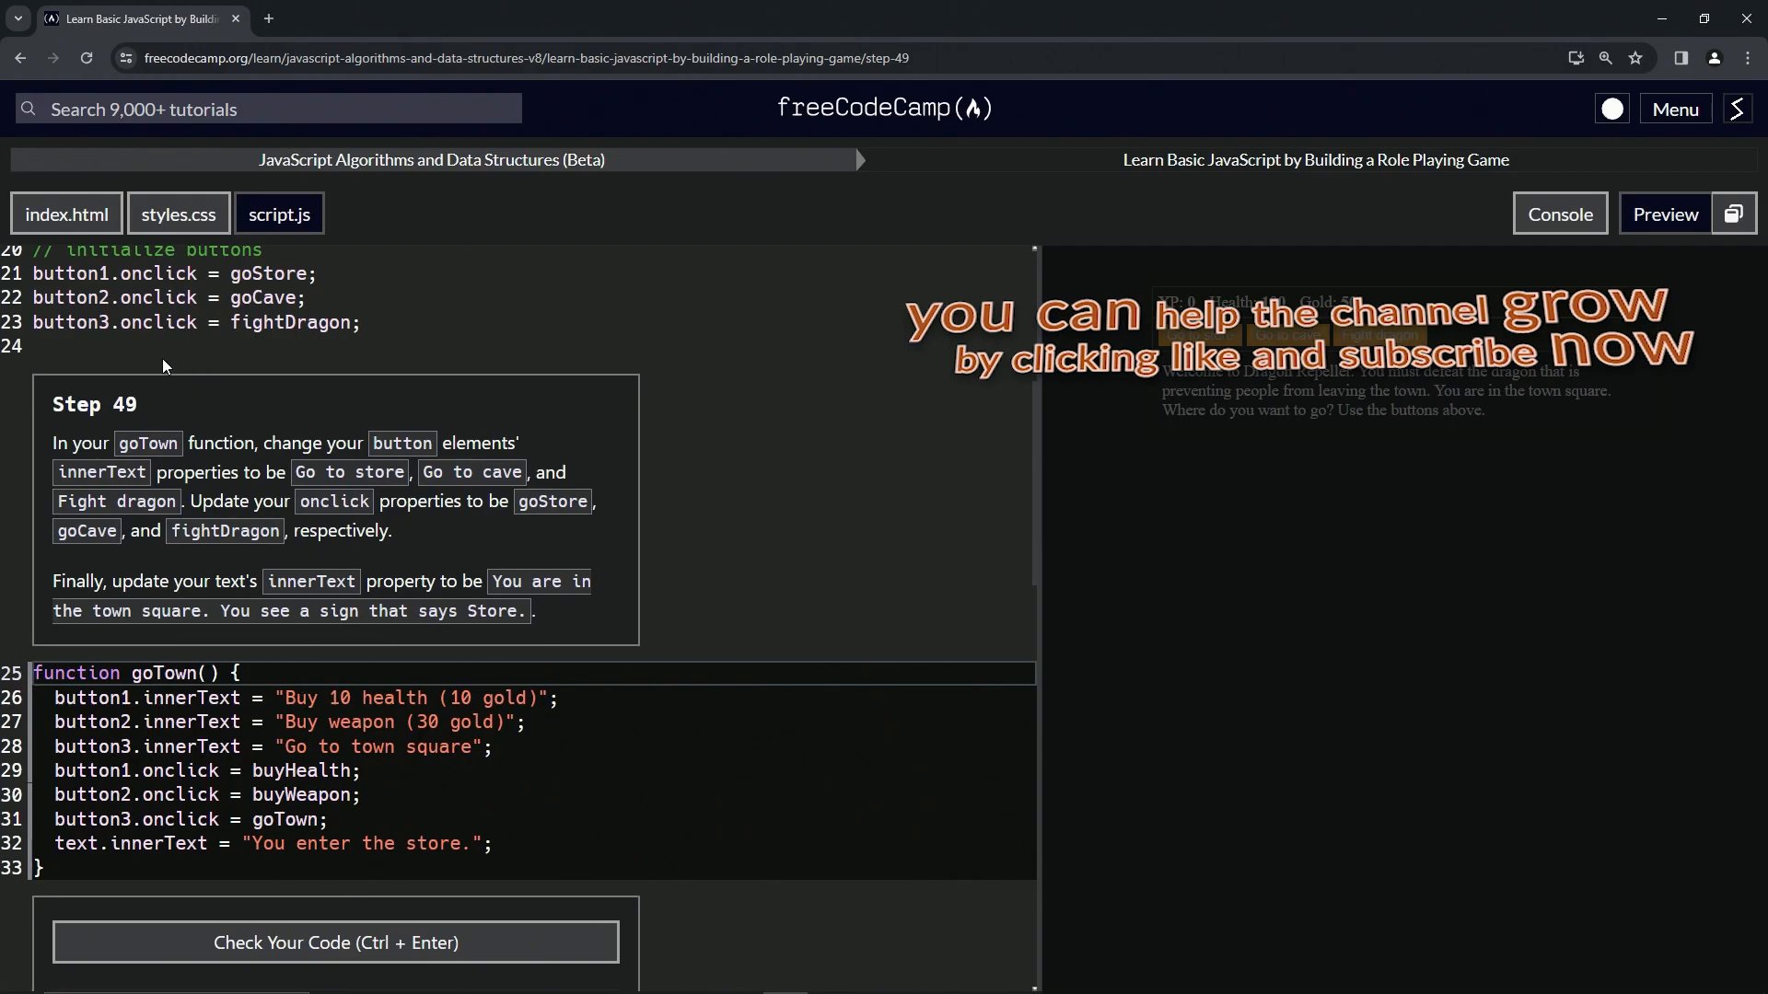